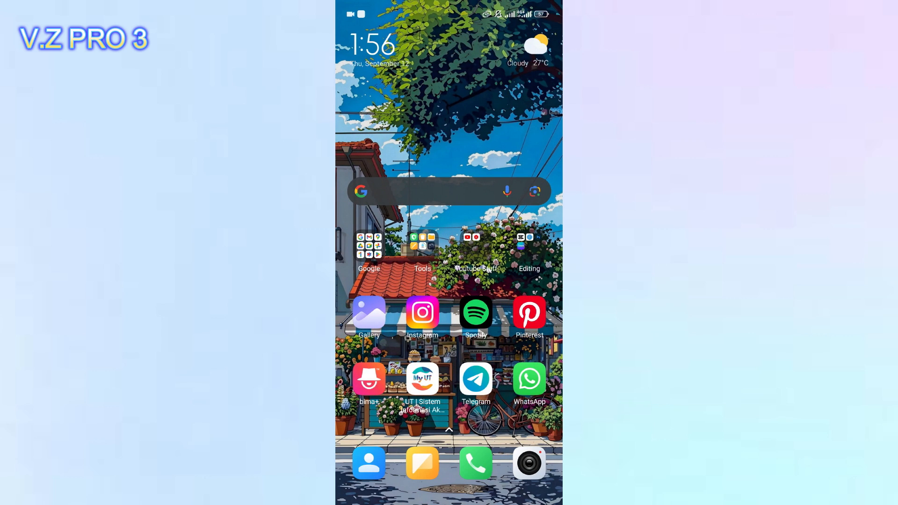
# Swipe to the second home screen page holding the WA Business icon
pyautogui.hscroll(3)
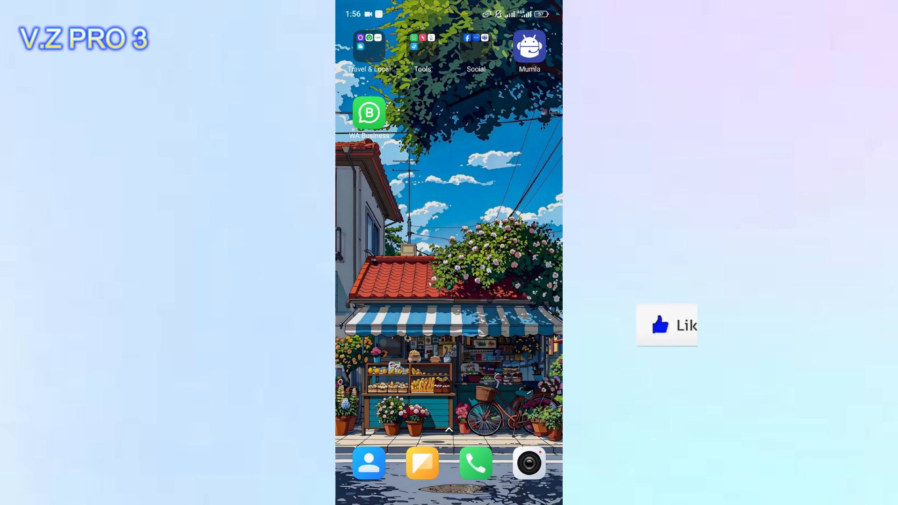
# Launch WA Business, glance between Chats and Calls, then land on the Tools overview
pyautogui.click(368, 113)
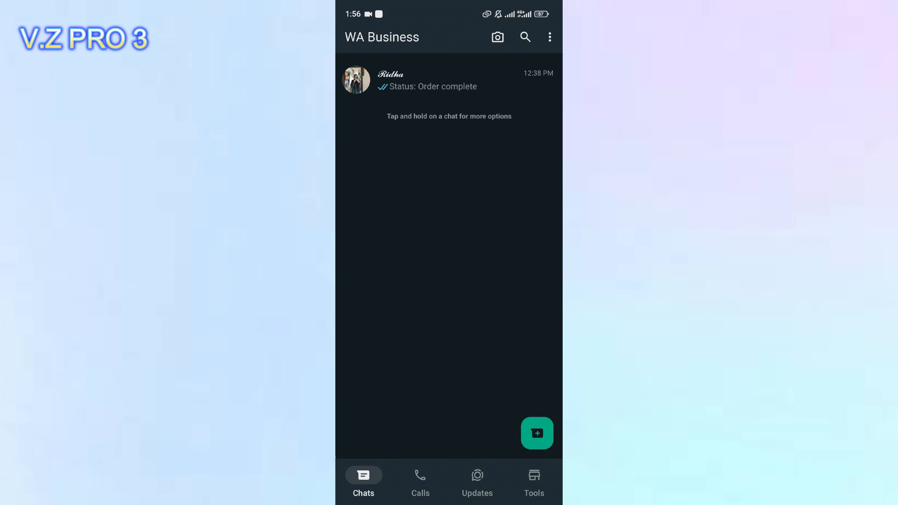
pyautogui.click(420, 481)
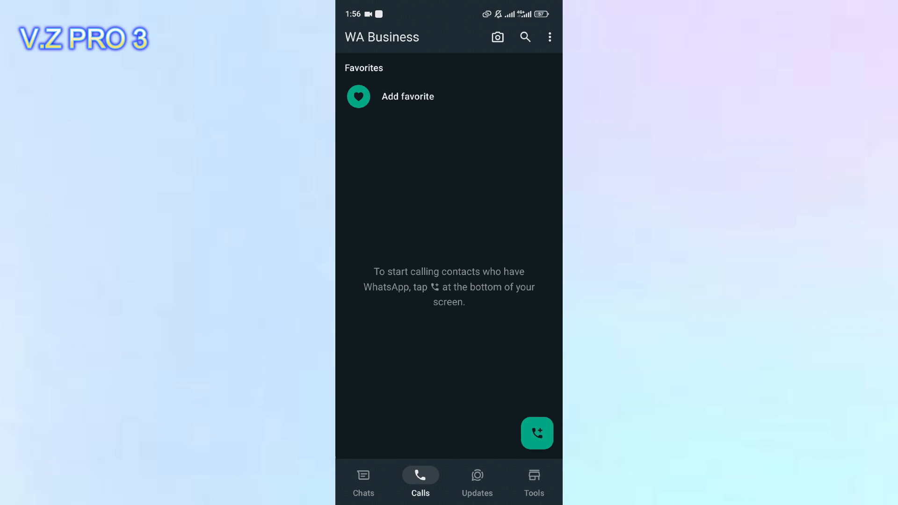
pyautogui.click(363, 480)
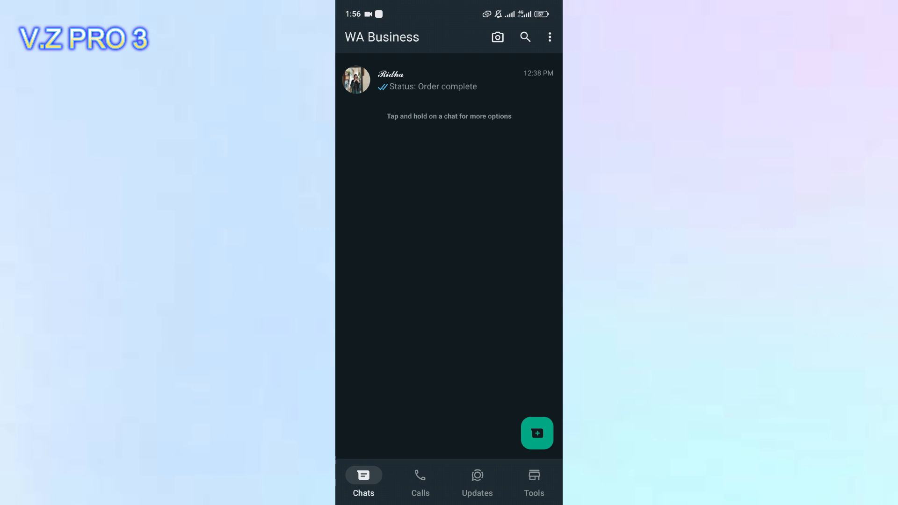
pyautogui.click(420, 481)
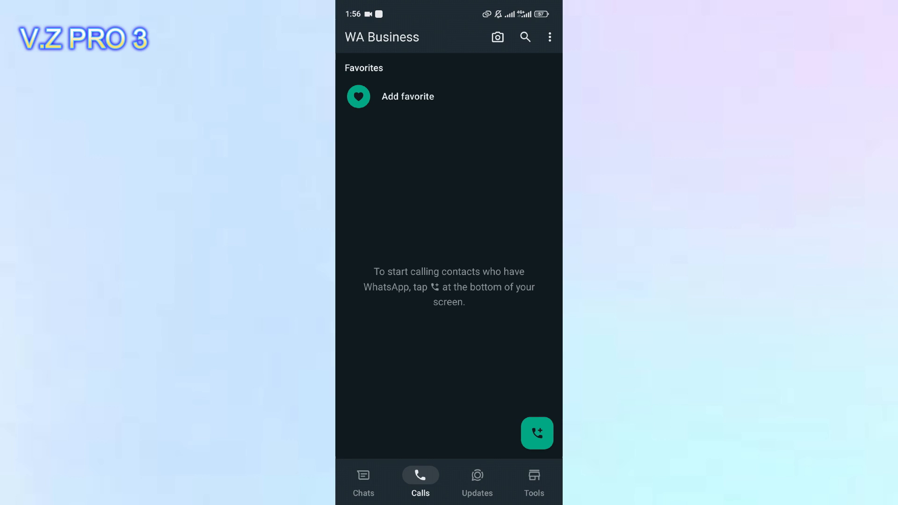
pyautogui.click(362, 481)
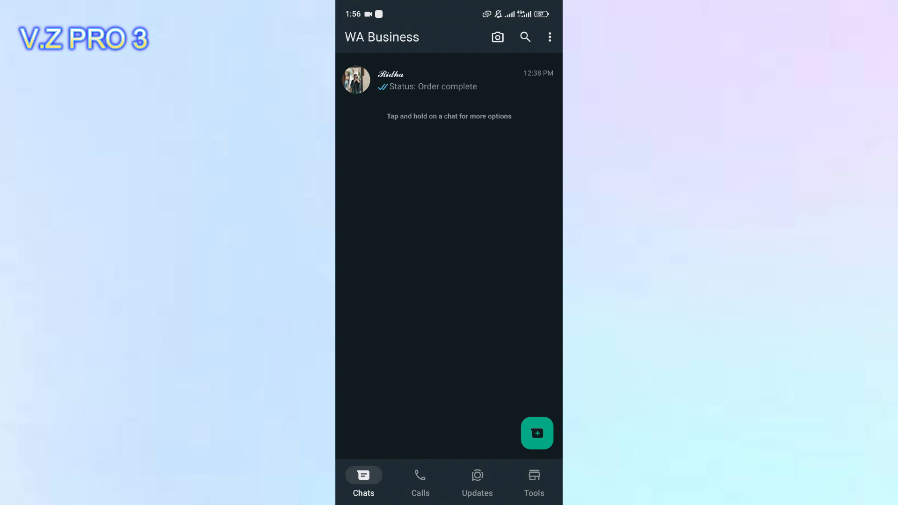
pyautogui.click(533, 483)
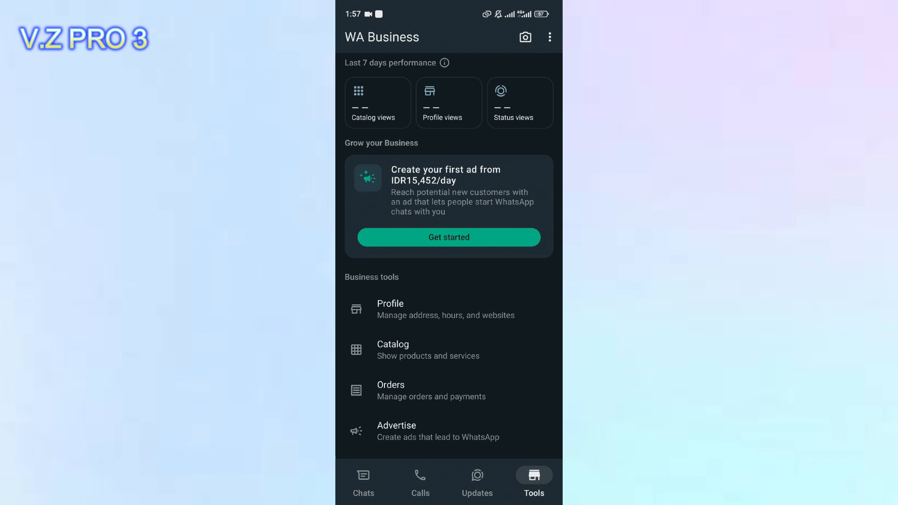
# From Tools, go into the business profile and start adding an address via the map
pyautogui.click(390, 309)
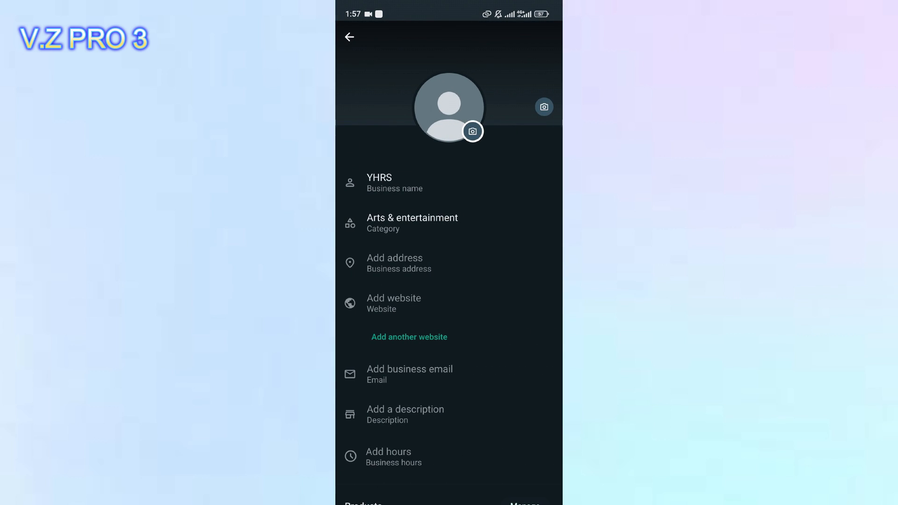
pyautogui.click(450, 263)
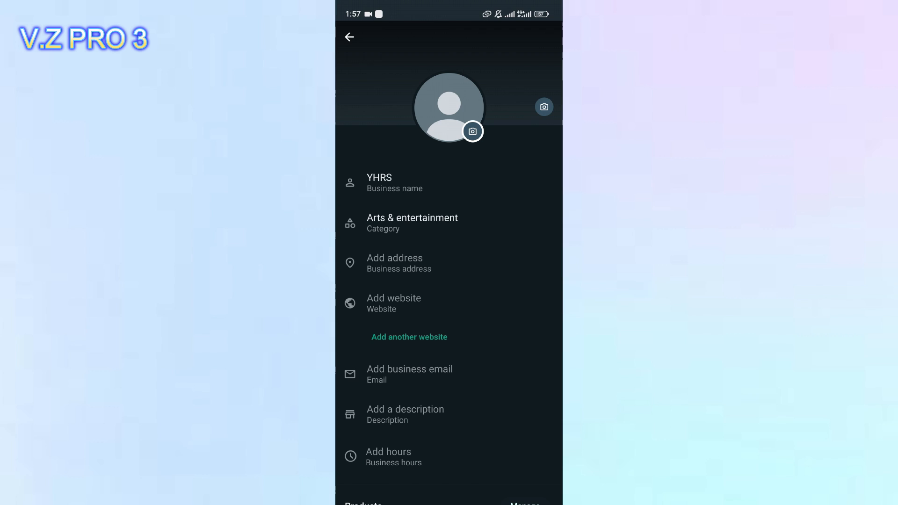
pyautogui.click(394, 263)
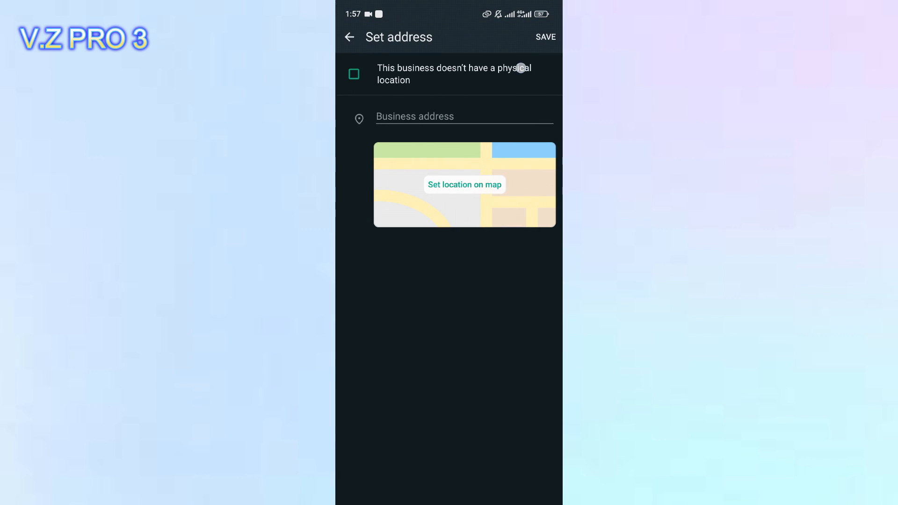
pyautogui.click(465, 184)
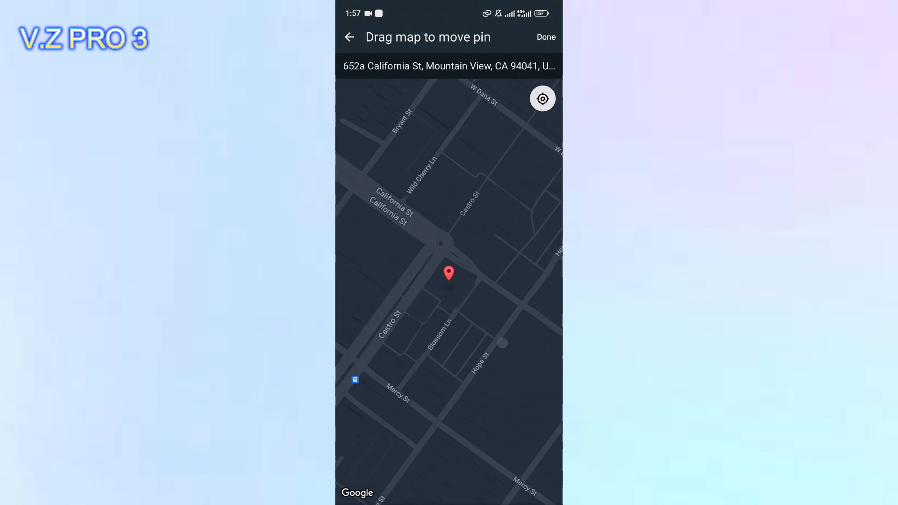
# Grant location access while using the app and pin the map at the current Telanaipura location
pyautogui.click(542, 98)
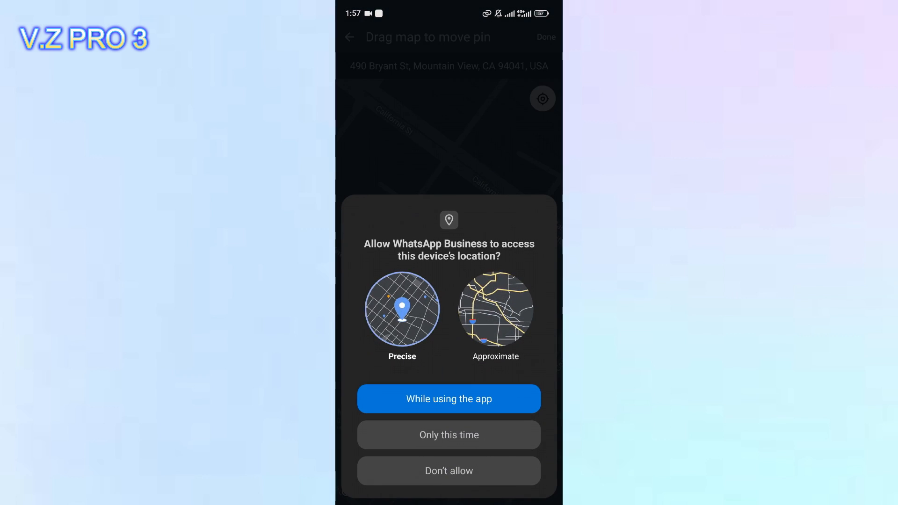
pyautogui.click(448, 399)
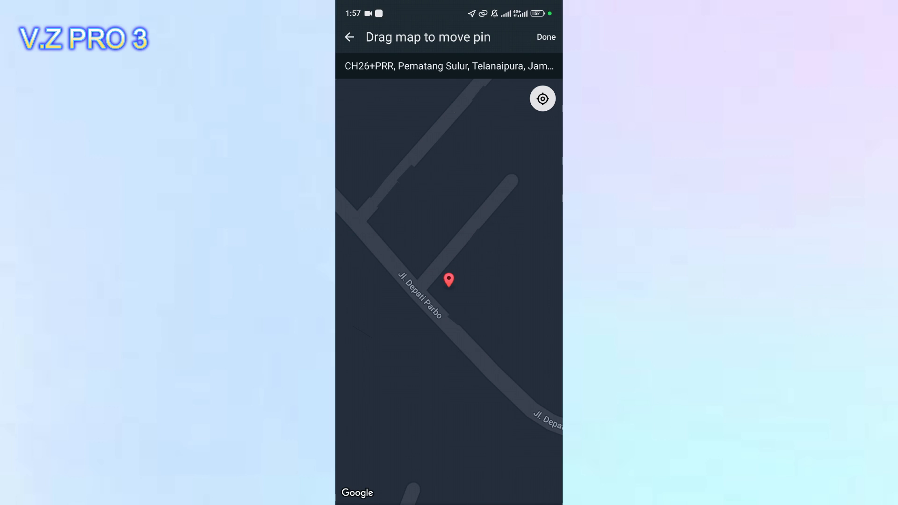
pyautogui.click(544, 36)
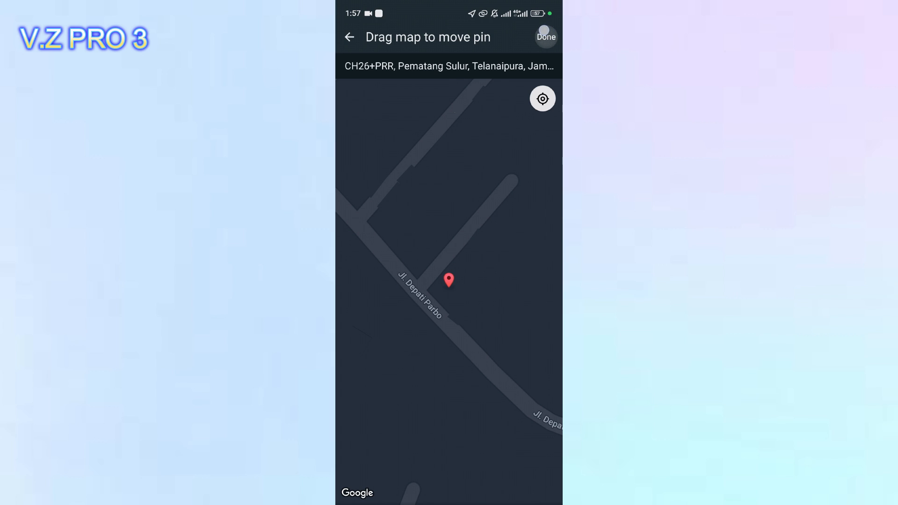
# Save the Pematang Sulur, Telanaipura location as the business address
pyautogui.click(545, 36)
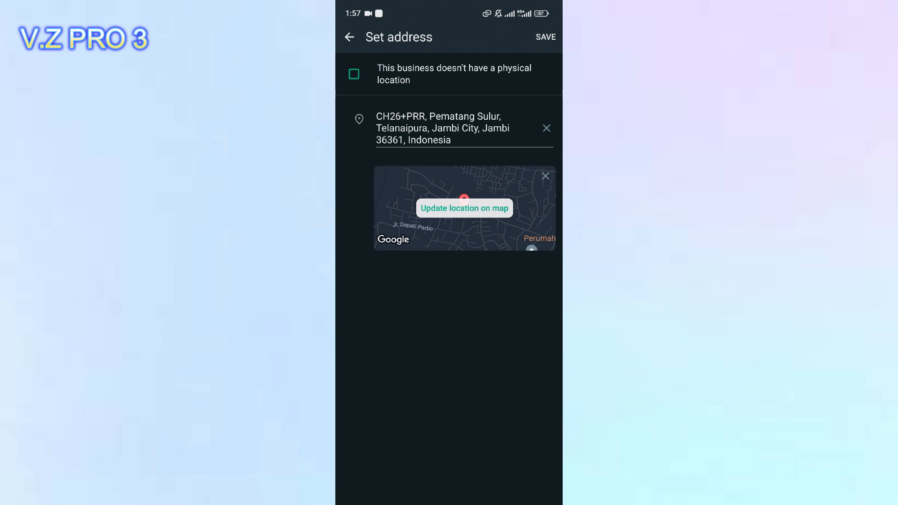
pyautogui.click(544, 37)
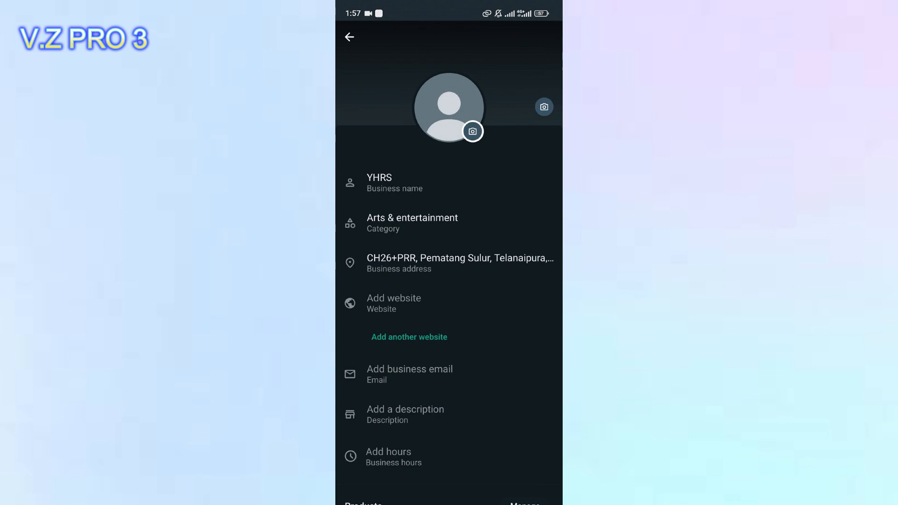
# Recheck the profile's Telanaipura address from Tools, then return to the chats list
pyautogui.click(348, 36)
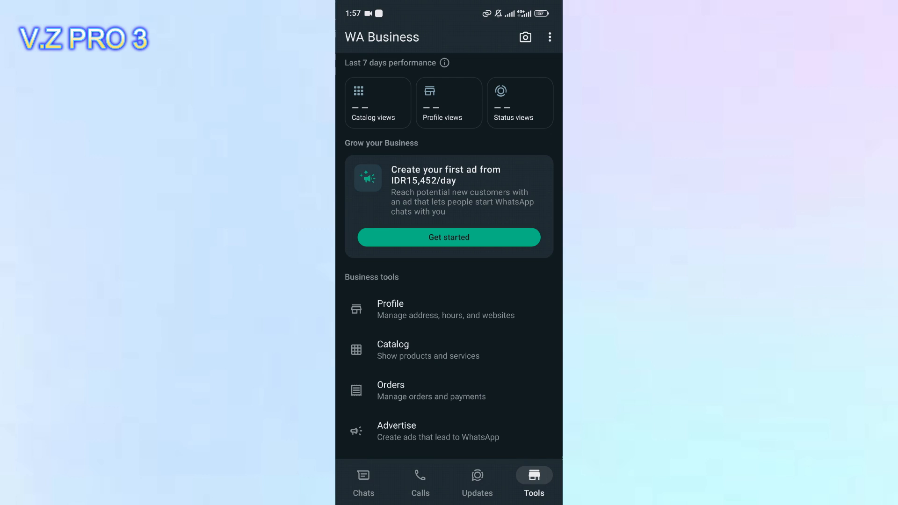
pyautogui.click(390, 309)
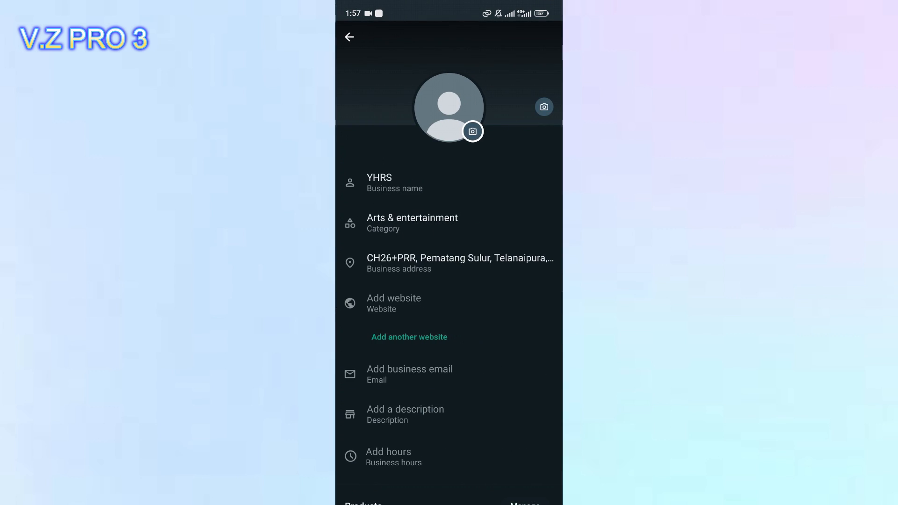
pyautogui.click(350, 37)
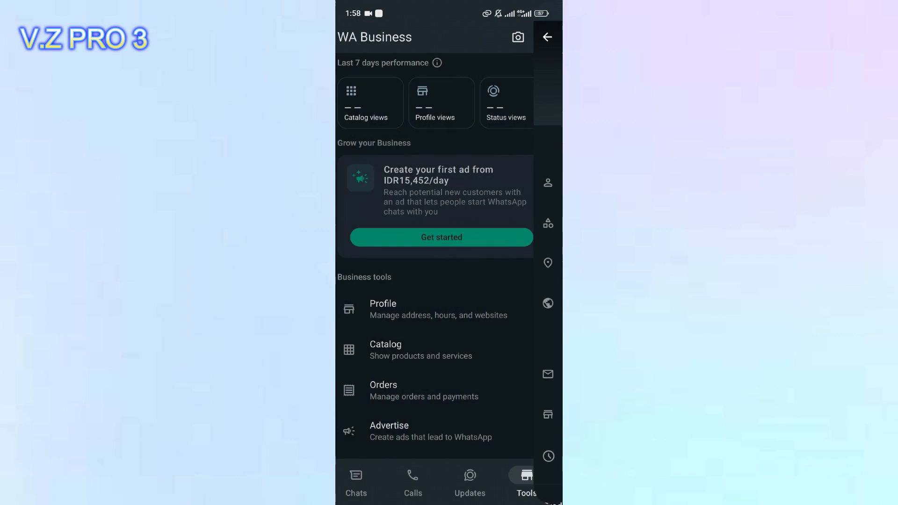
pyautogui.click(363, 485)
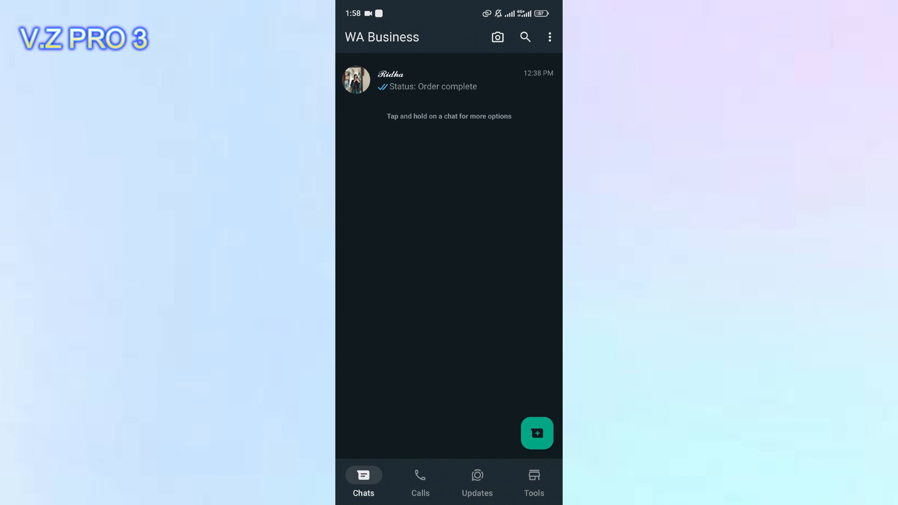